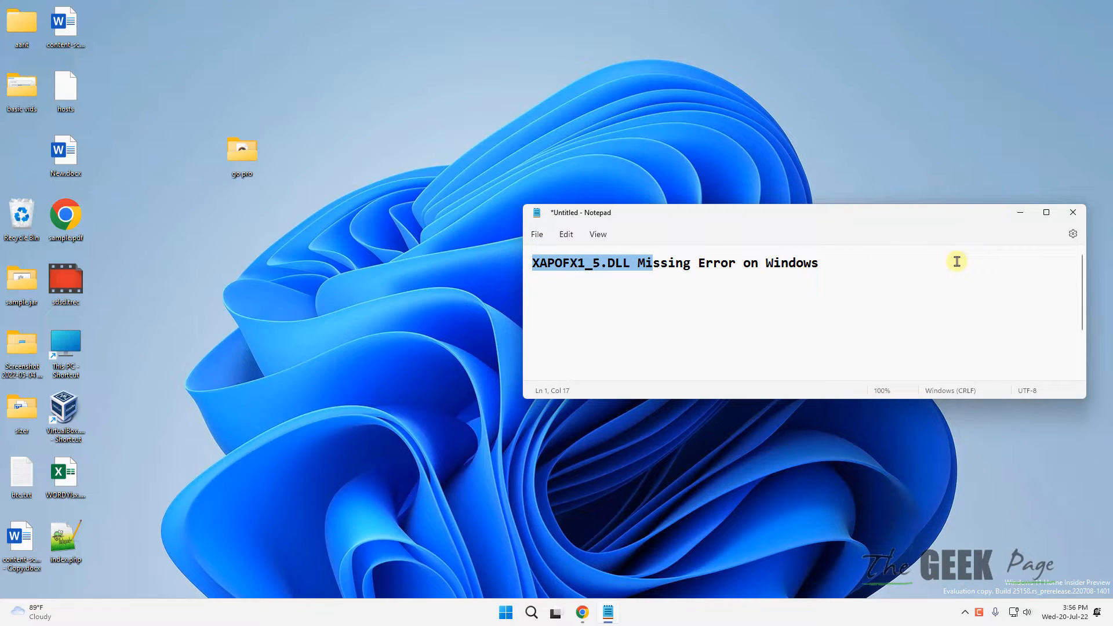
Minimize the XAPOFX1_5.DLL note and search 'ch' to launch Google Chrome
left_click(1073, 212)
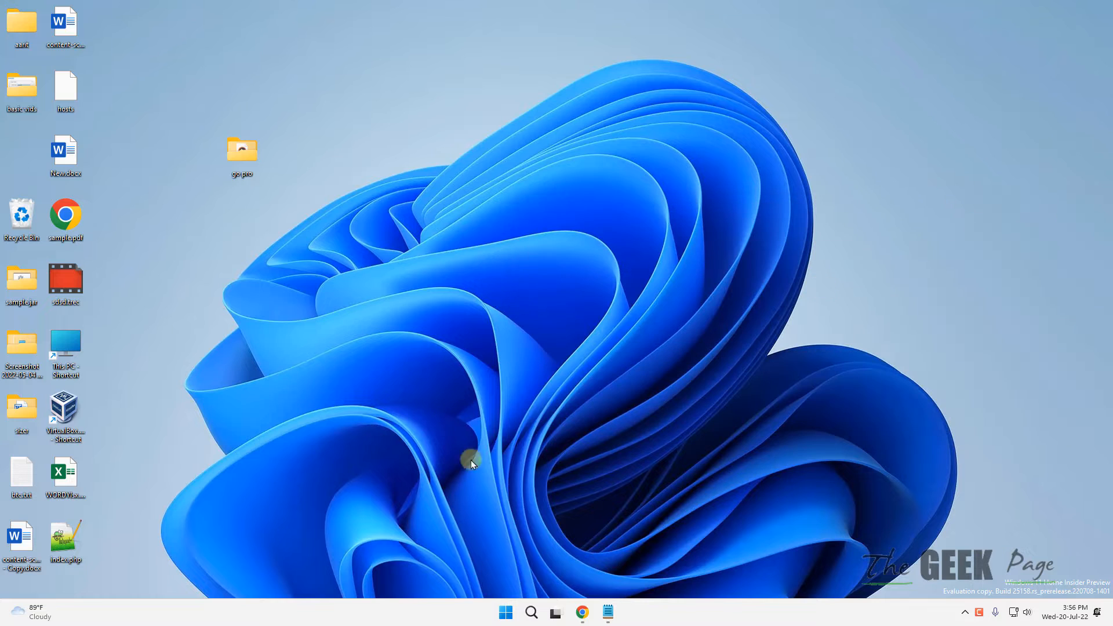
left_click(532, 613)
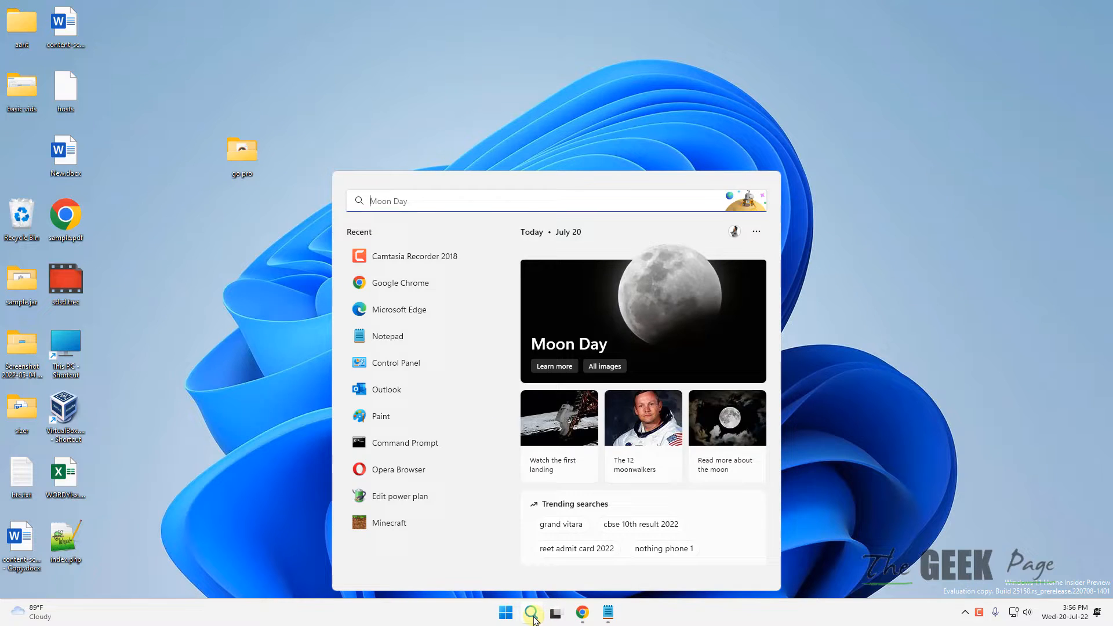
type("ch")
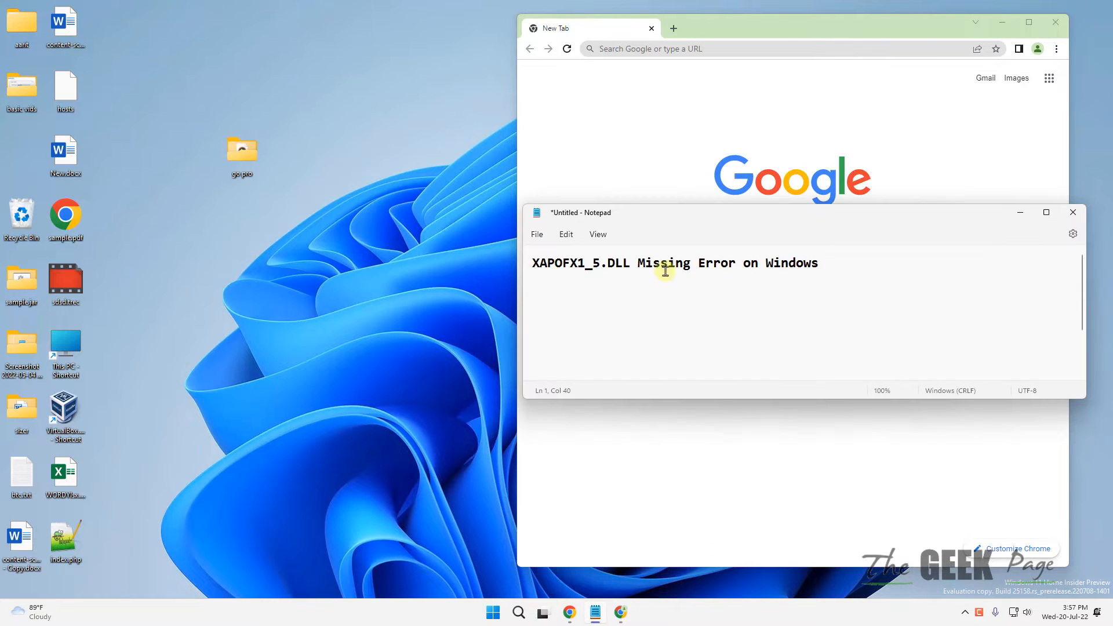
Copy XAPOFX1_5.DLL from the note and search Chrome for 'XAPOFX1_5.DLL download'
right_click(582, 263)
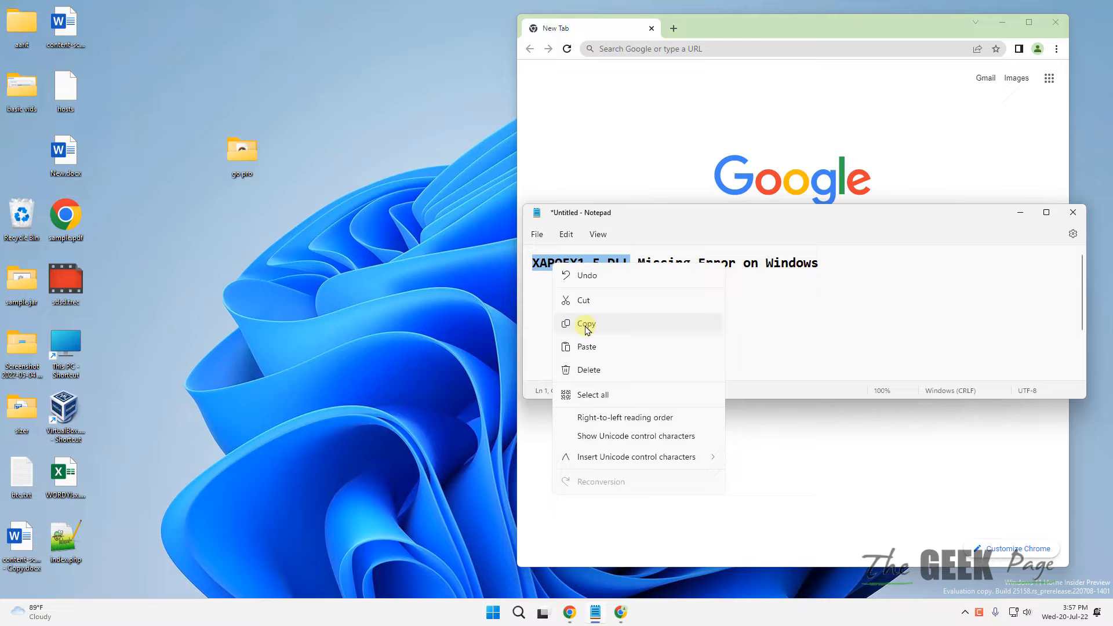
left_click(587, 323)
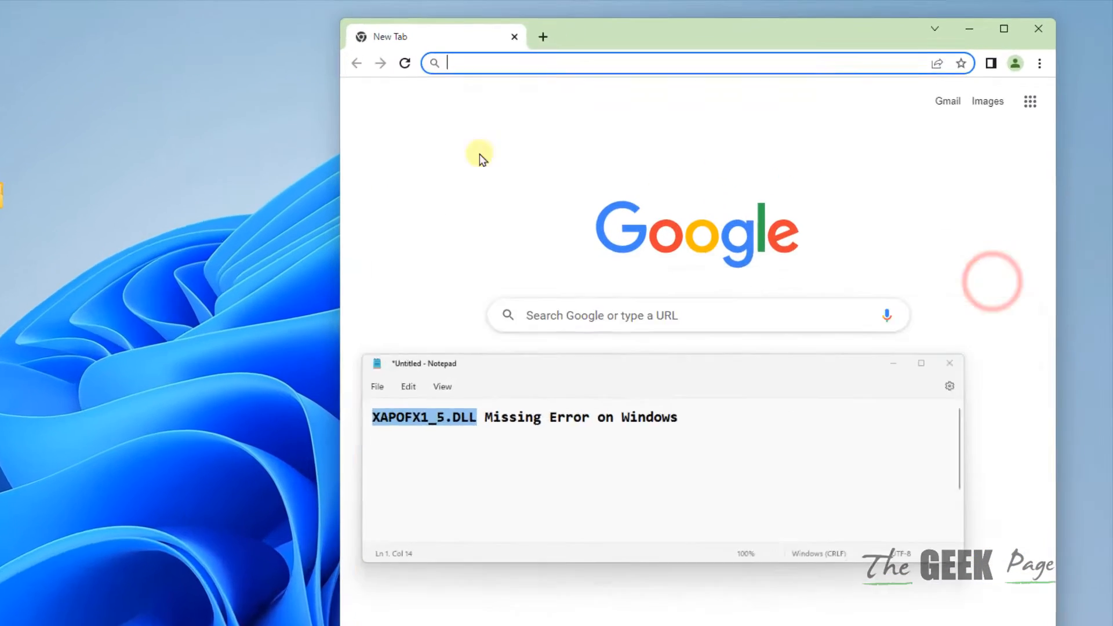
type("XAPOFX1_5.DLL")
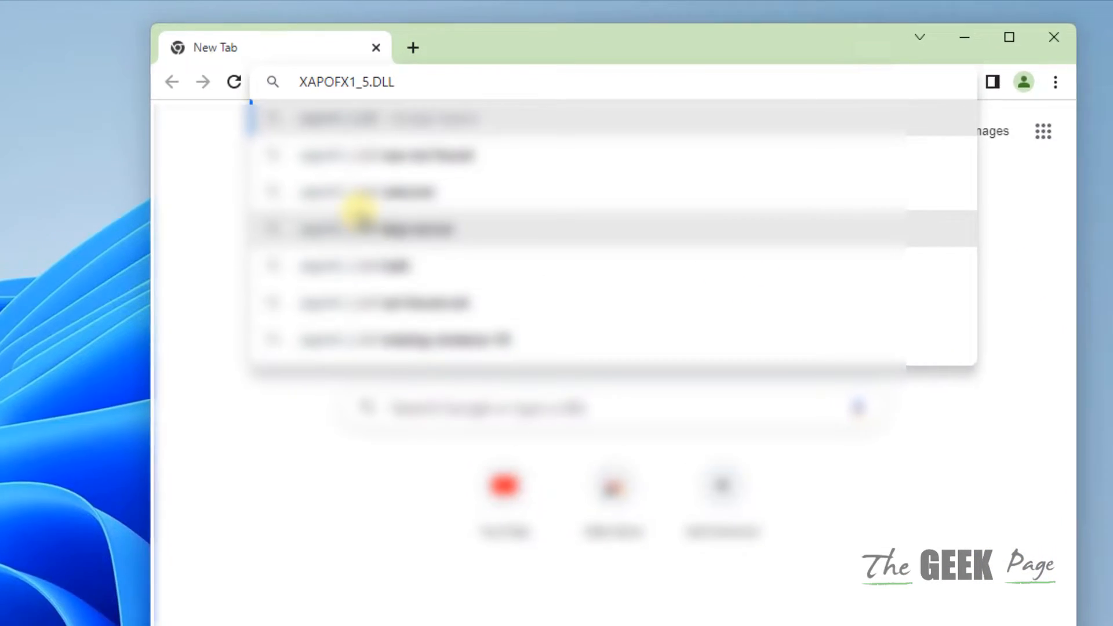
type("download")
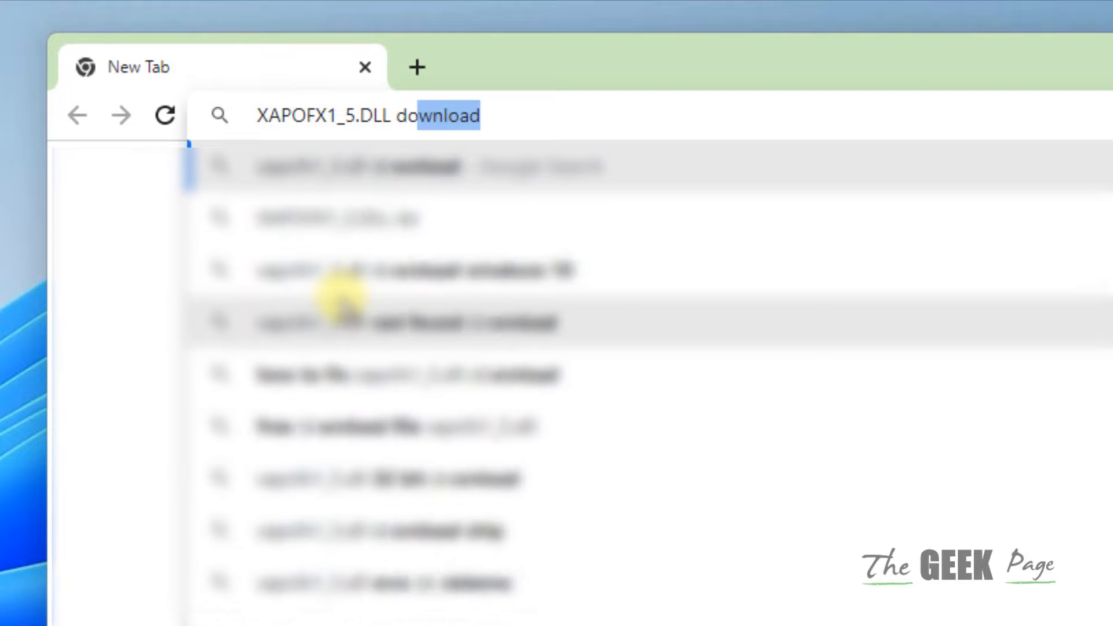
key("Return")
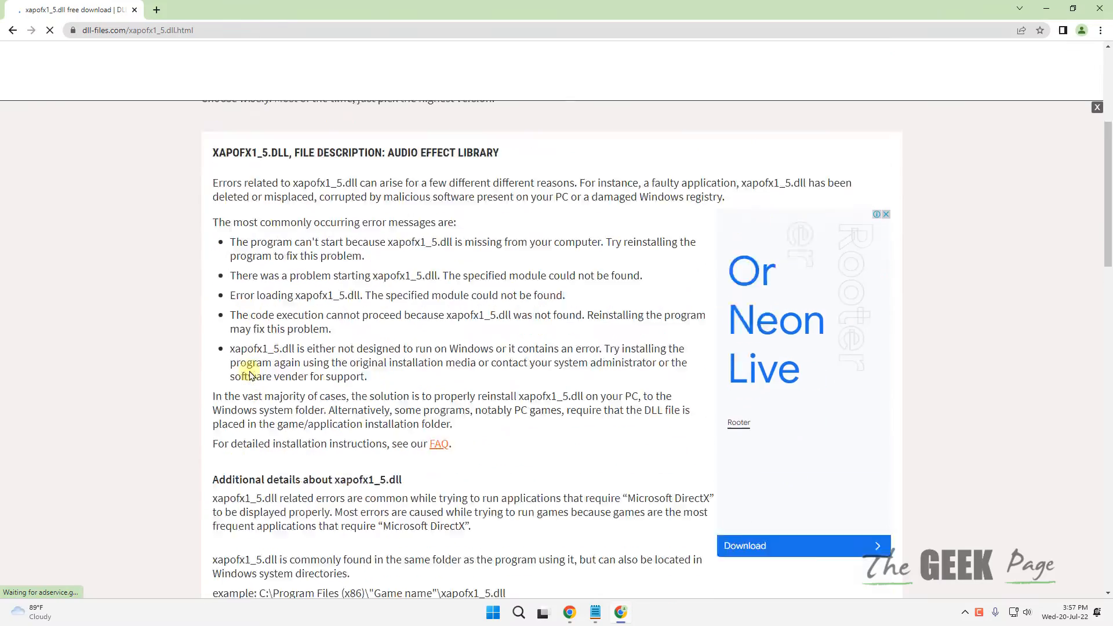
Scroll to the versions table and compare the 32-bit and 64-bit 9.29.1962.0 entries
scroll("down", 3)
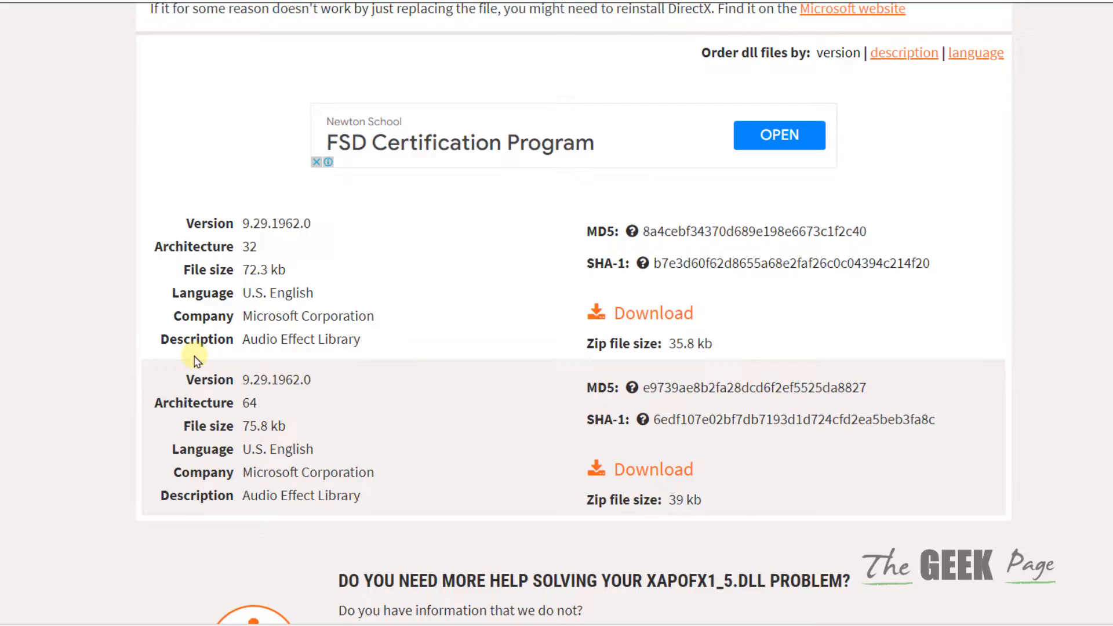
scroll("down", 3)
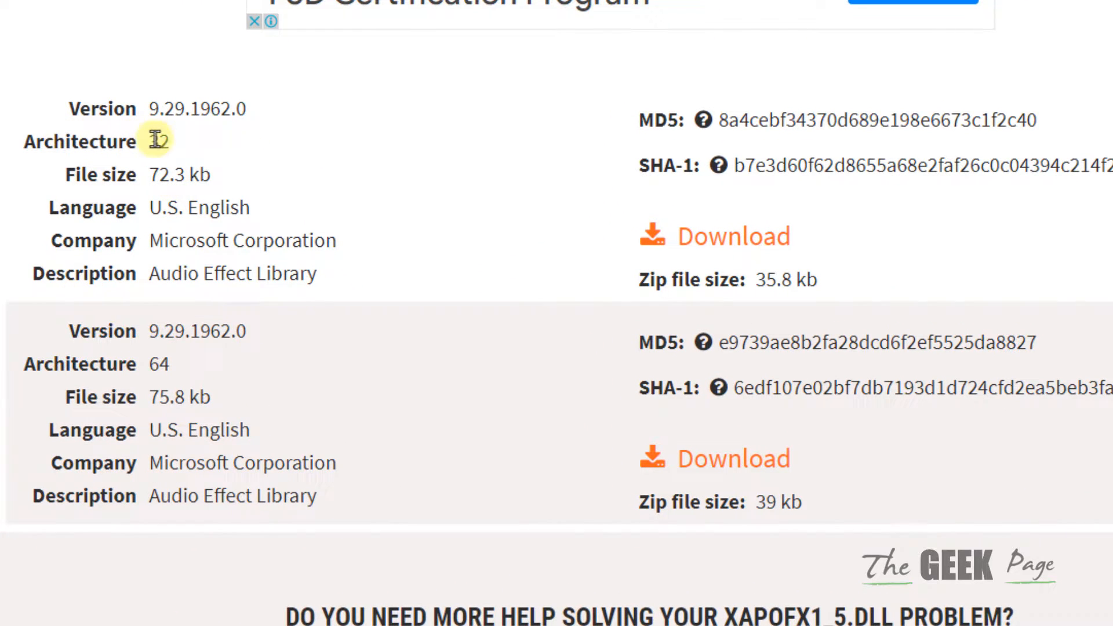
double_click(159, 142)
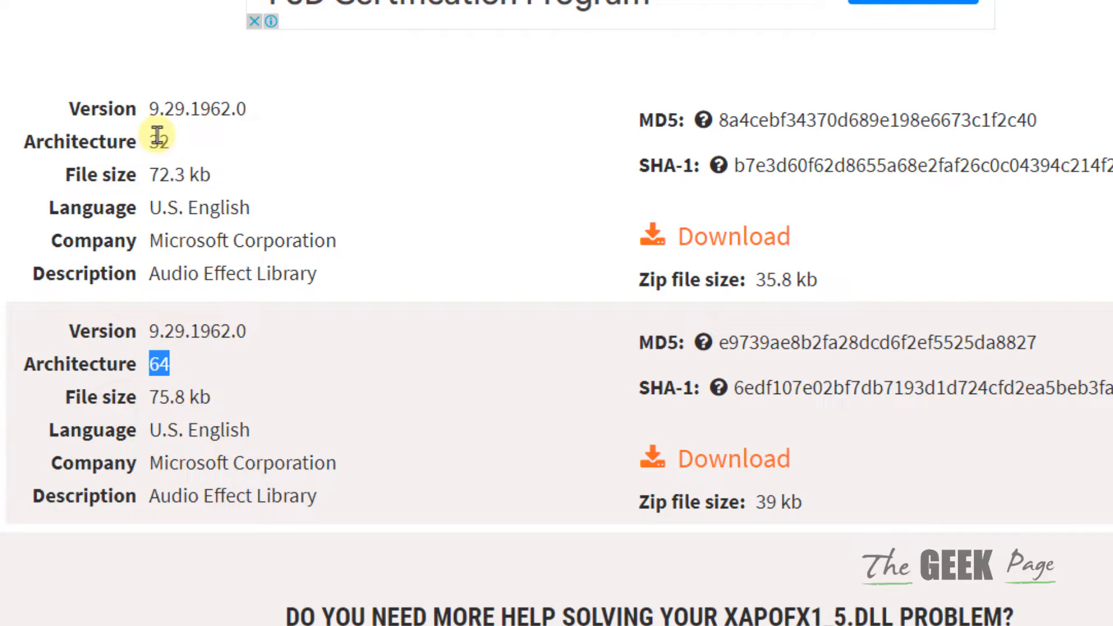
double_click(159, 141)
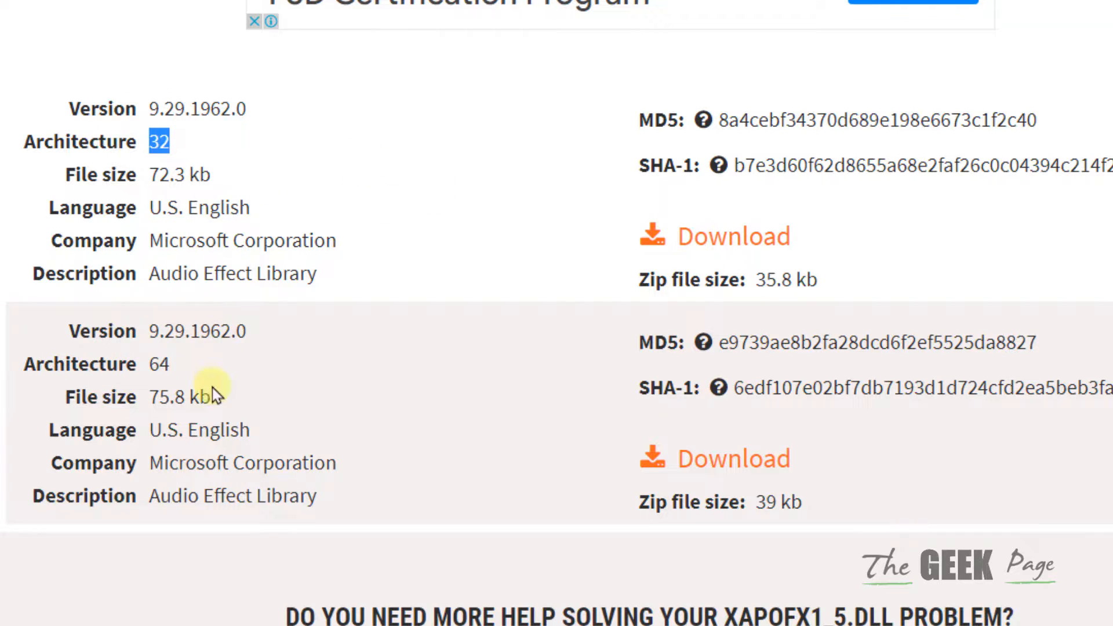
double_click(158, 364)
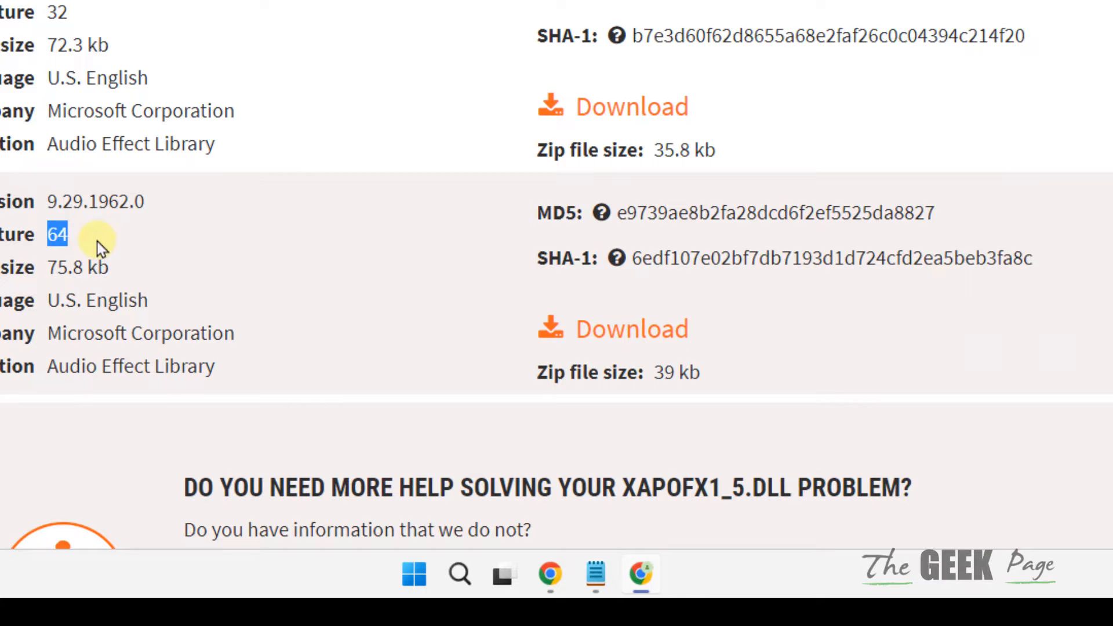
Open System Information via Search and check that System Type reads x64-based PC
left_click(459, 574)
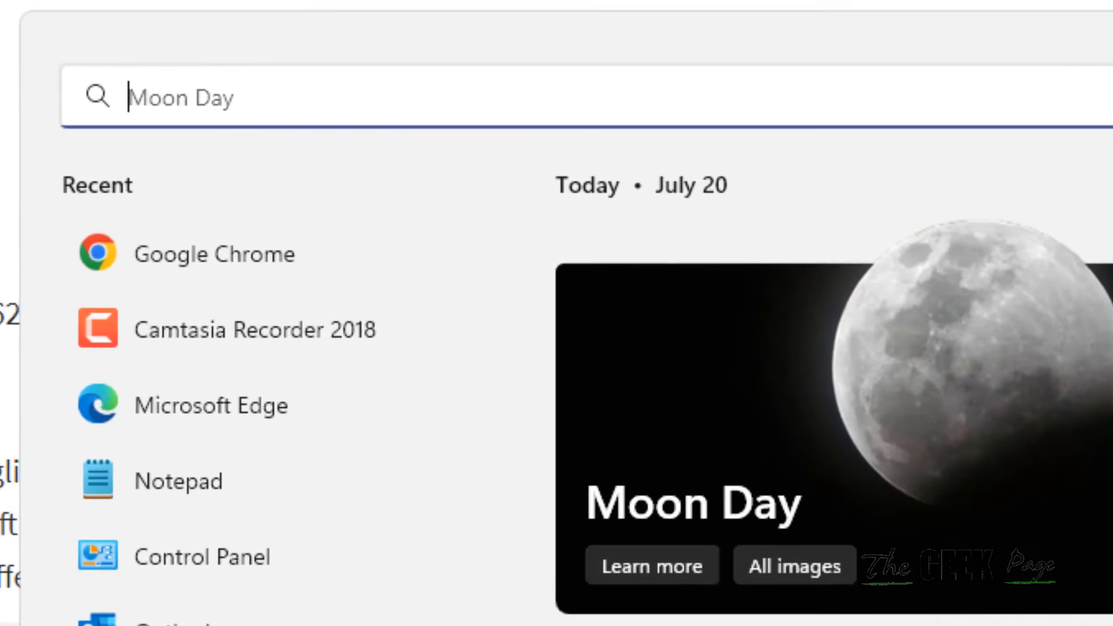
type("system information")
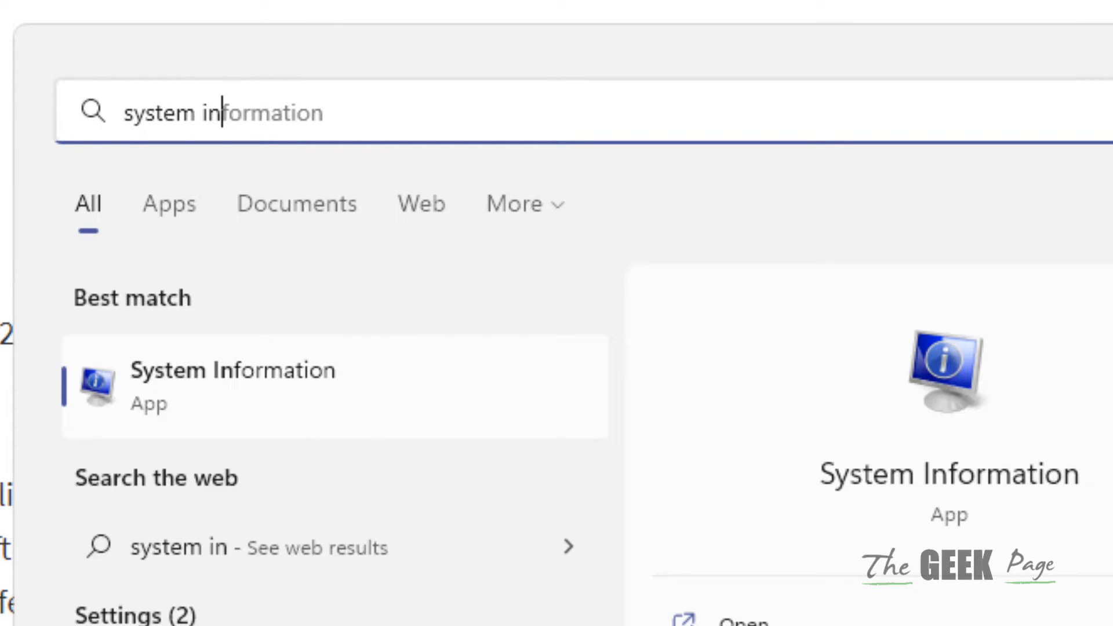
type("formation")
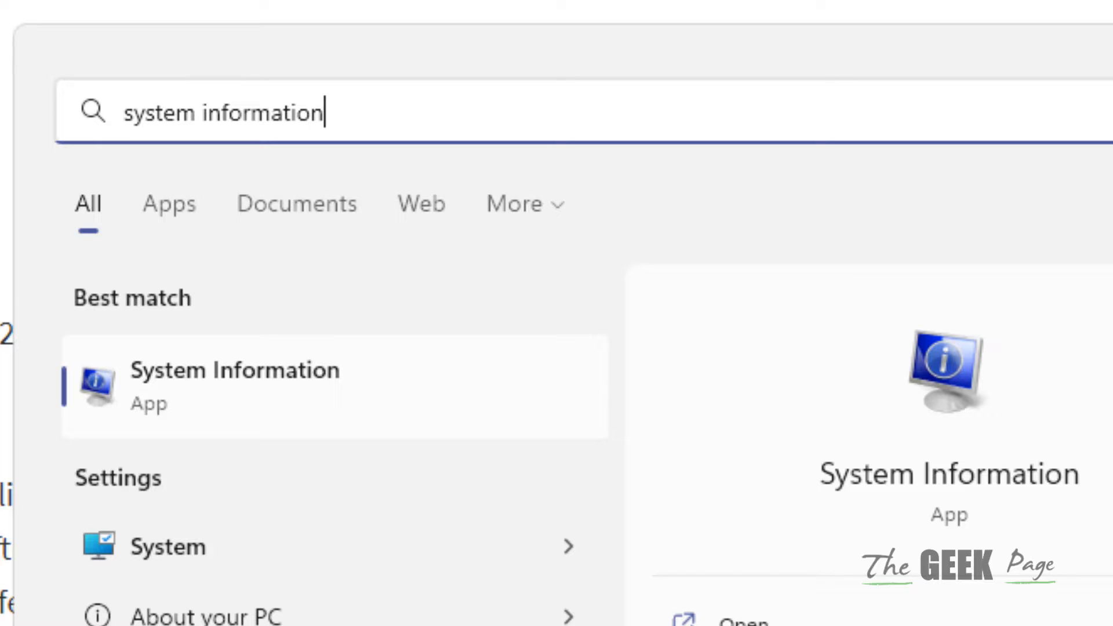
left_click(233, 370)
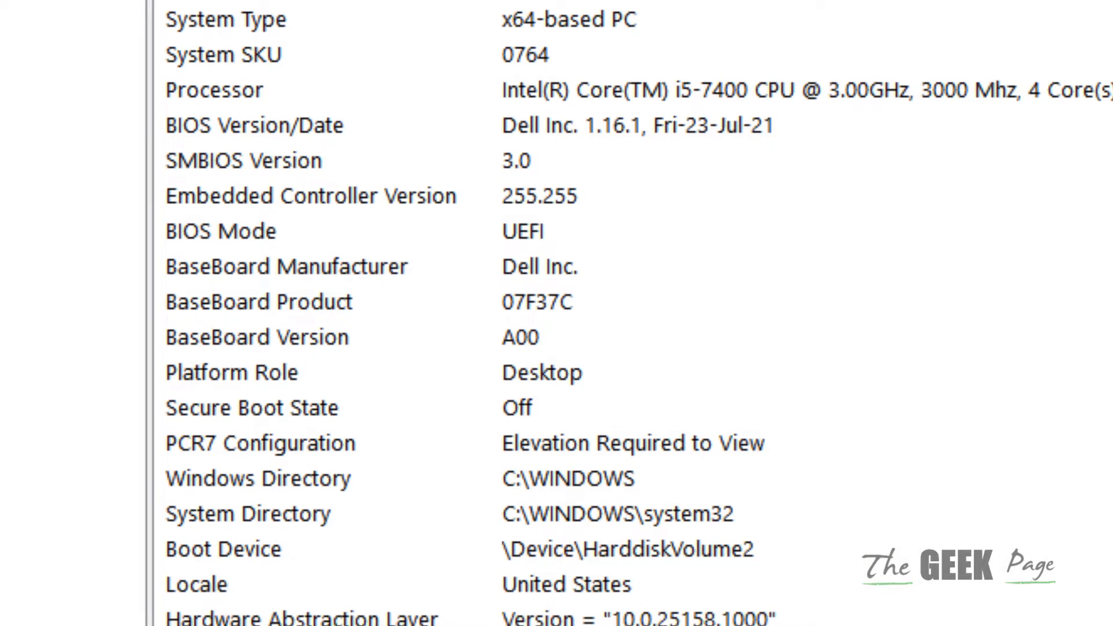
left_click(525, 121)
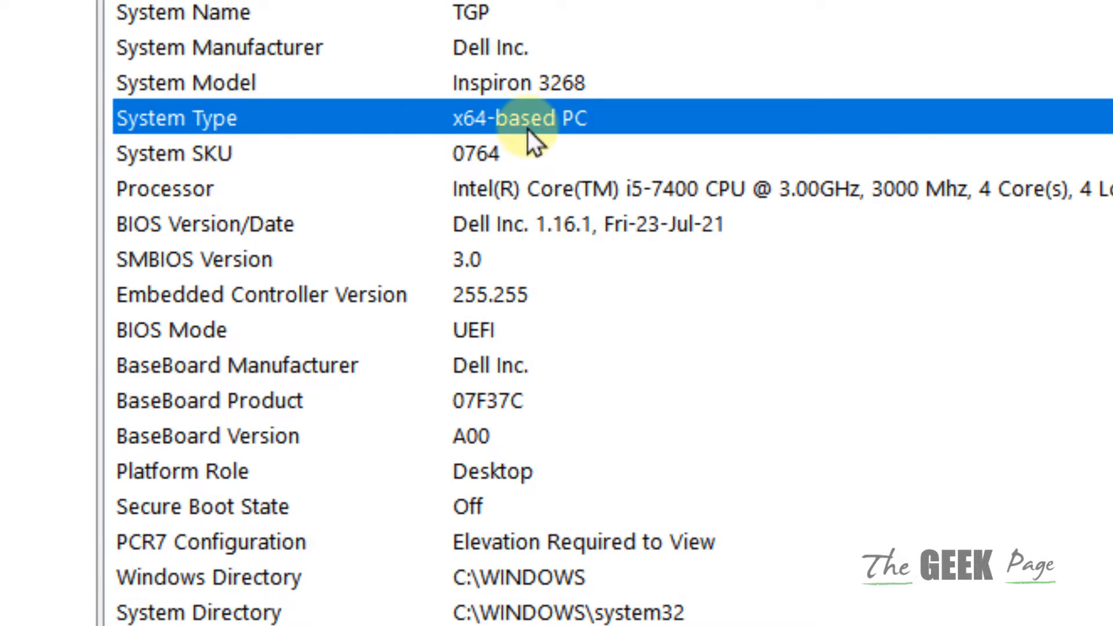
mouse_move(497, 132)
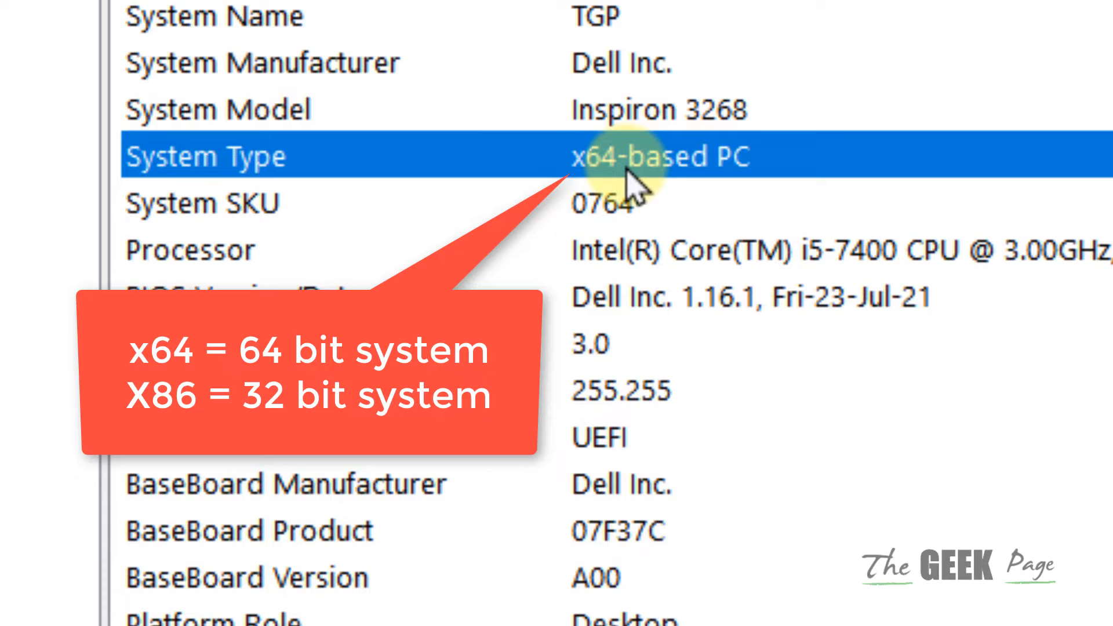
mouse_move(603, 185)
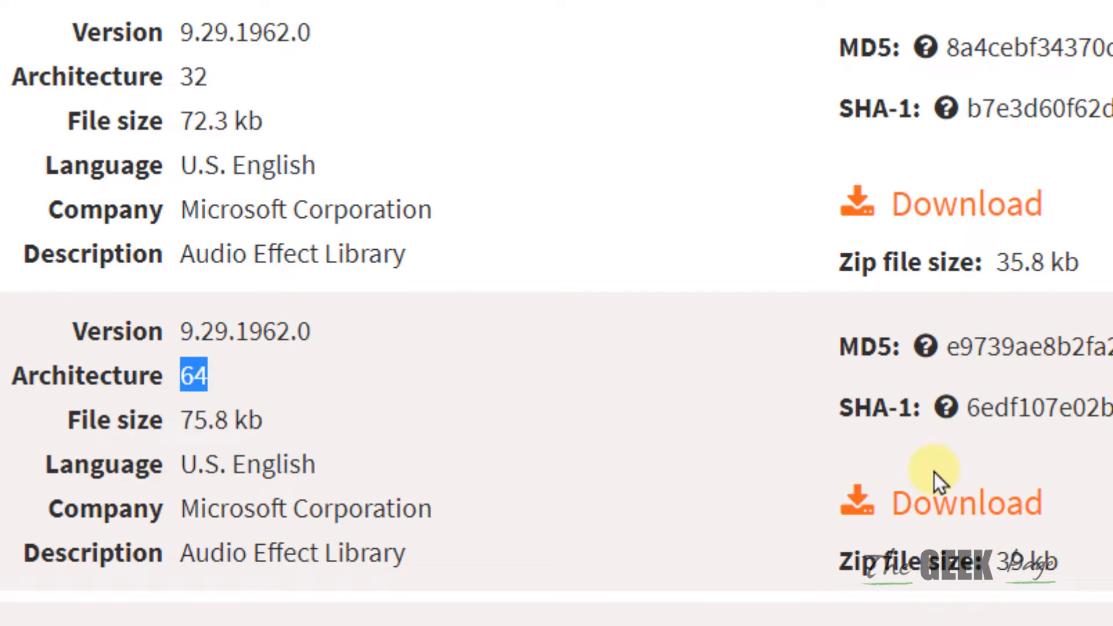
mouse_move(202, 463)
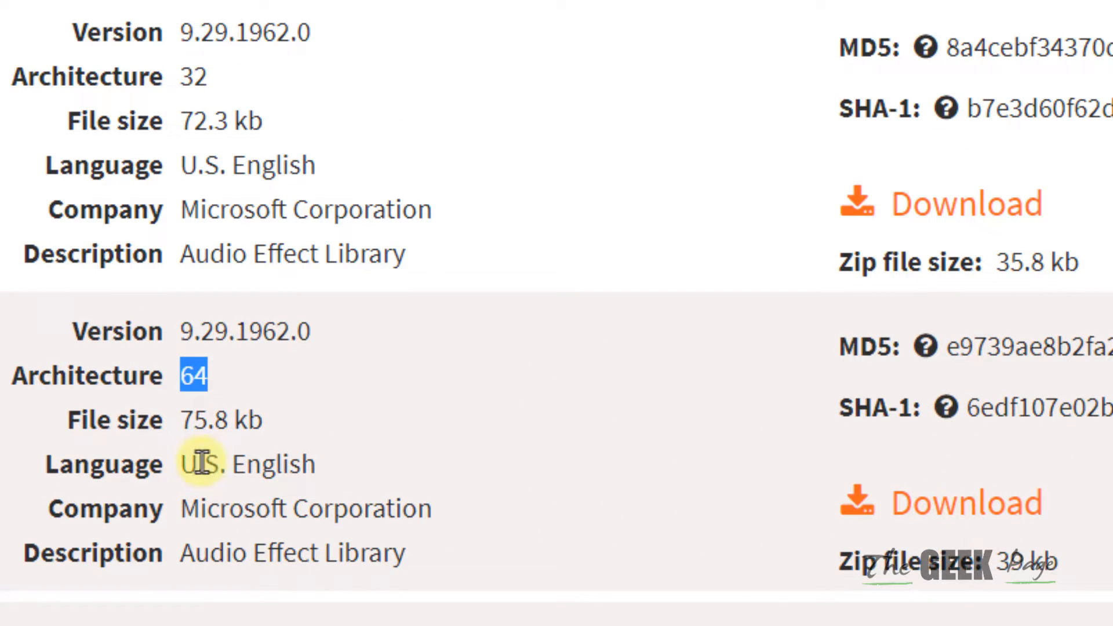
Scroll down dll-files.com to download the 64-bit xapofx1_5.zip archive
scroll("down", 3)
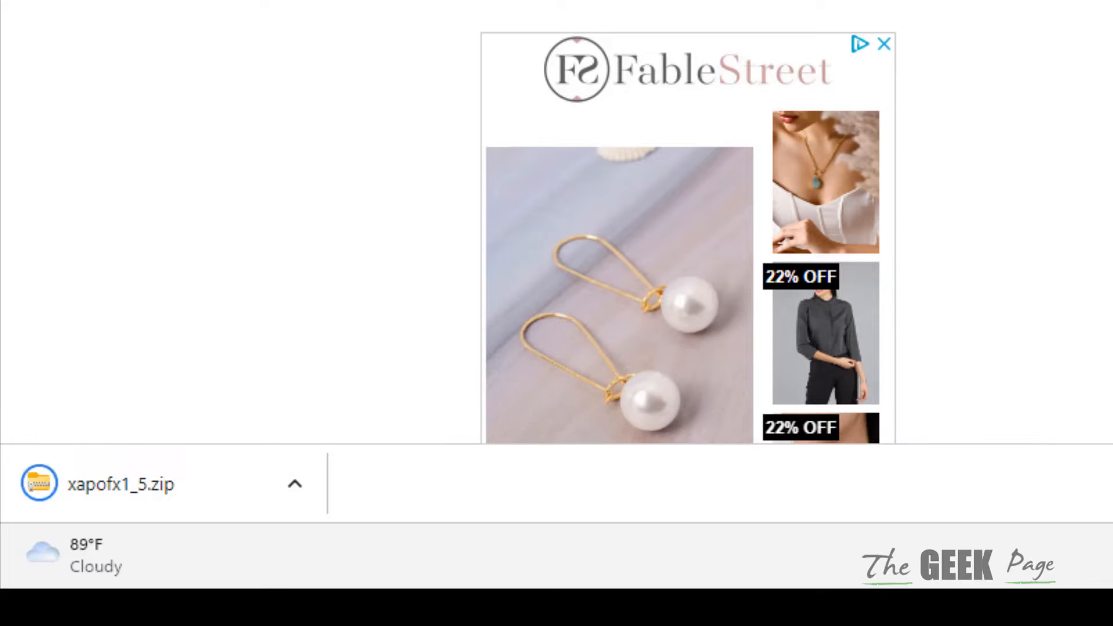
Extract All on xapofx1_5.zip into Downloads, then bring up options for XAPOFX1_5.dll
right_click(123, 204)
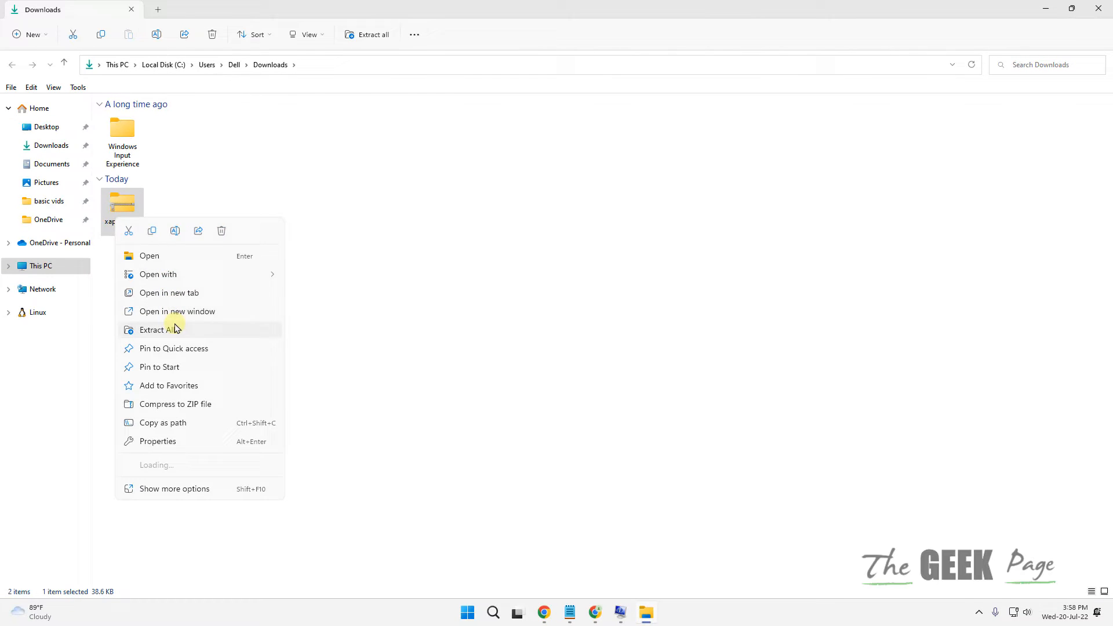
left_click(159, 329)
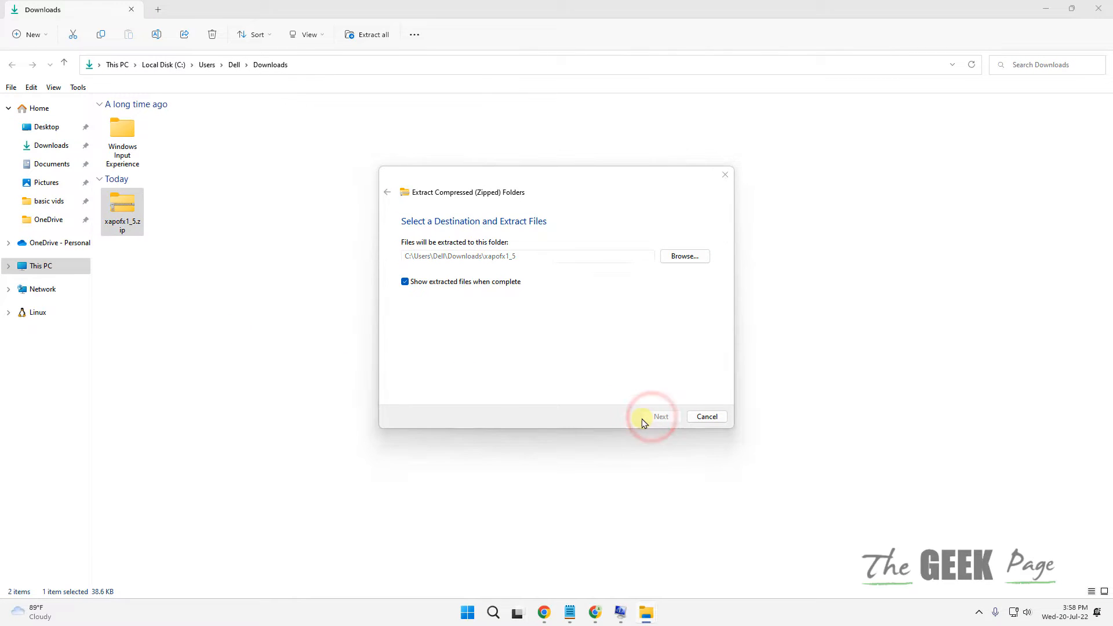
left_click(661, 417)
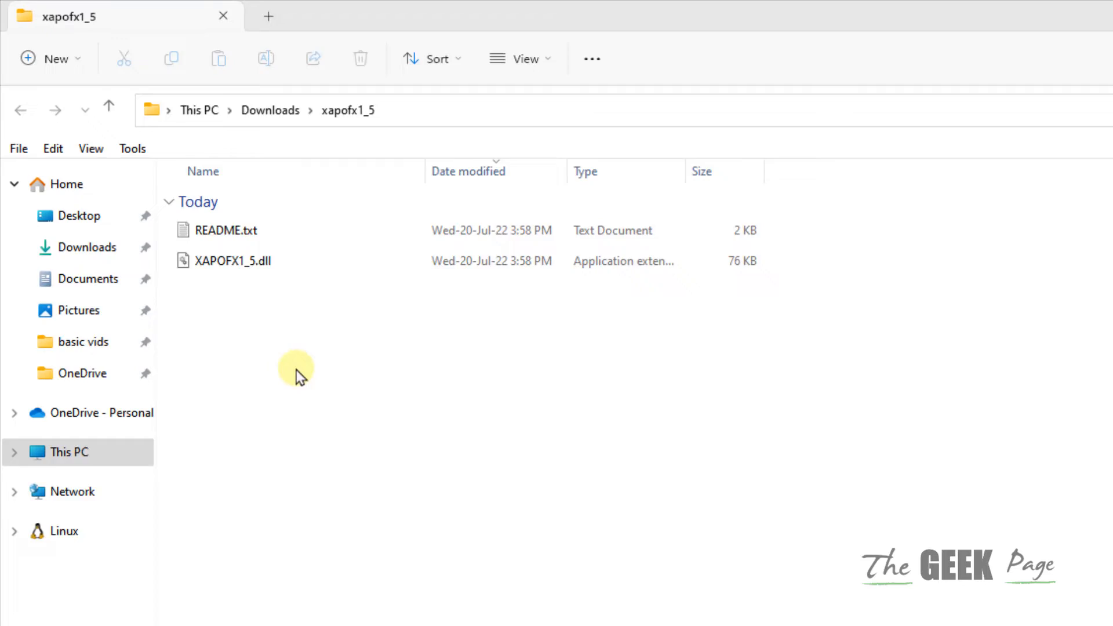
right_click(234, 260)
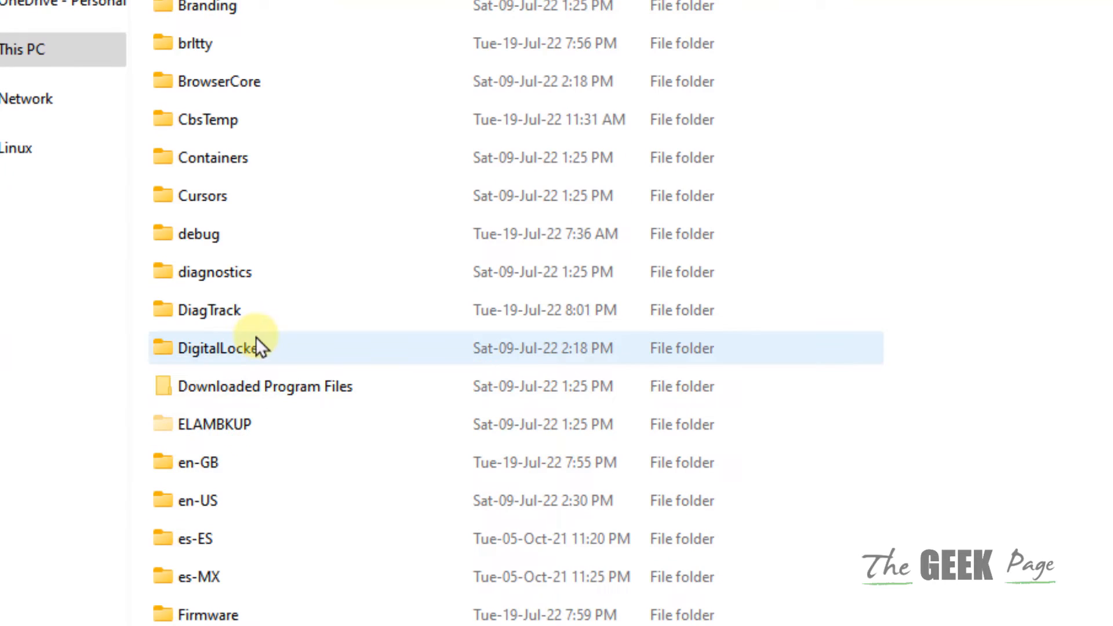
Scroll through the C:\Windows folder list and open System32
scroll("down", 3)
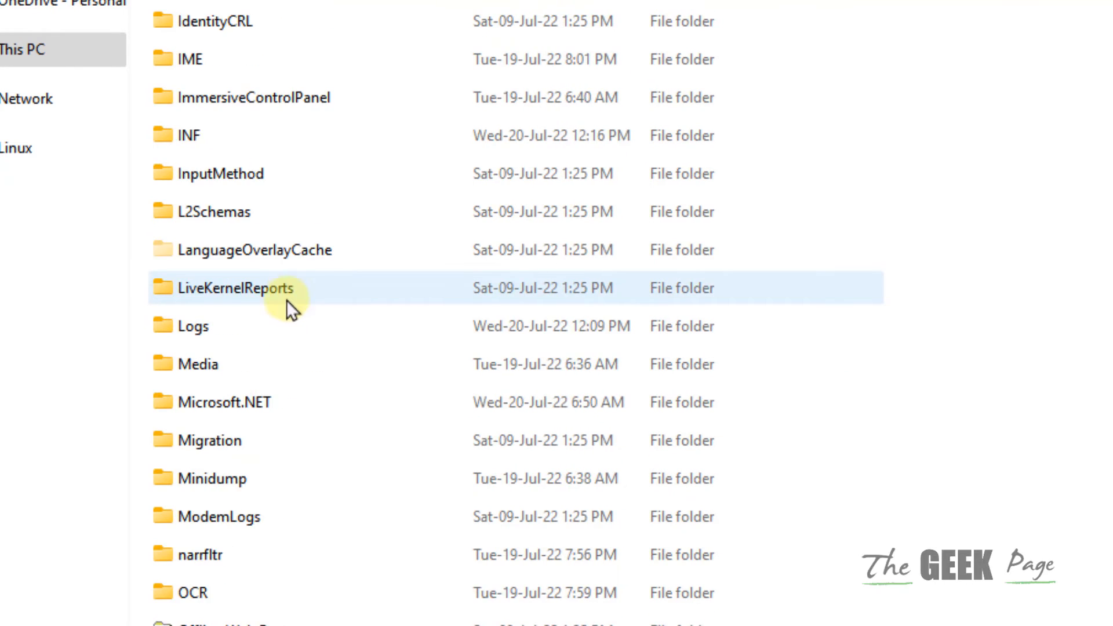
scroll("down", 3)
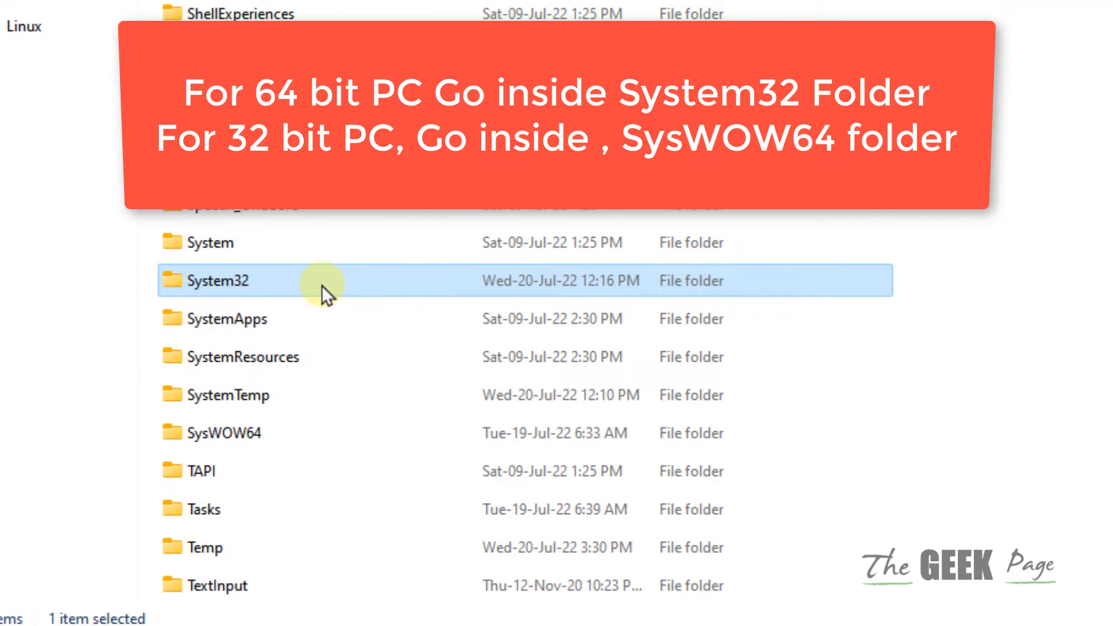
mouse_move(277, 434)
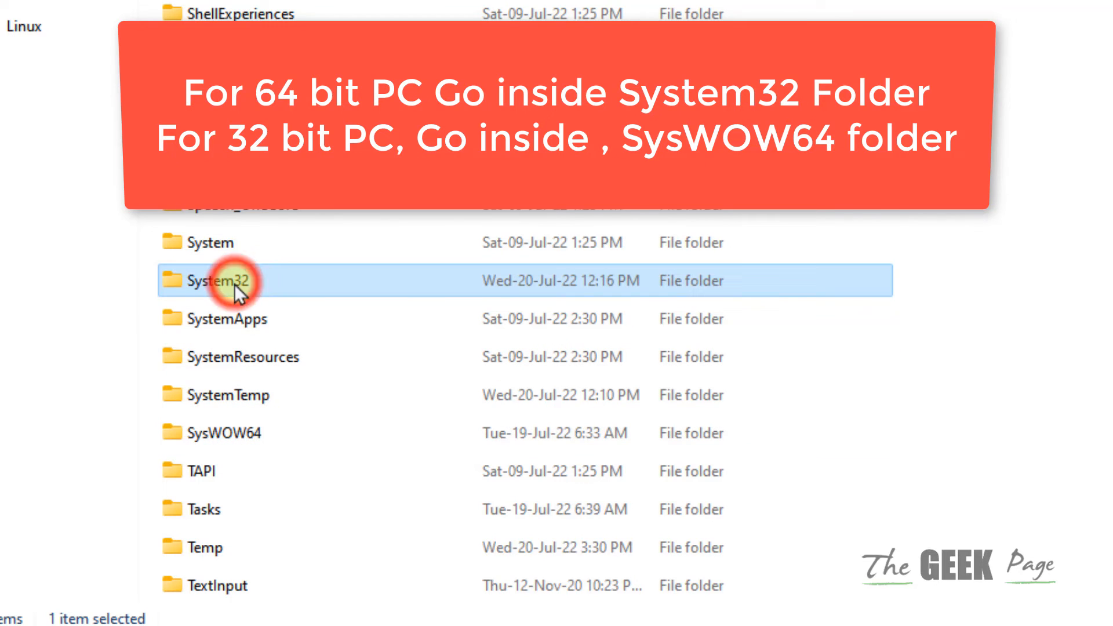
mouse_move(234, 291)
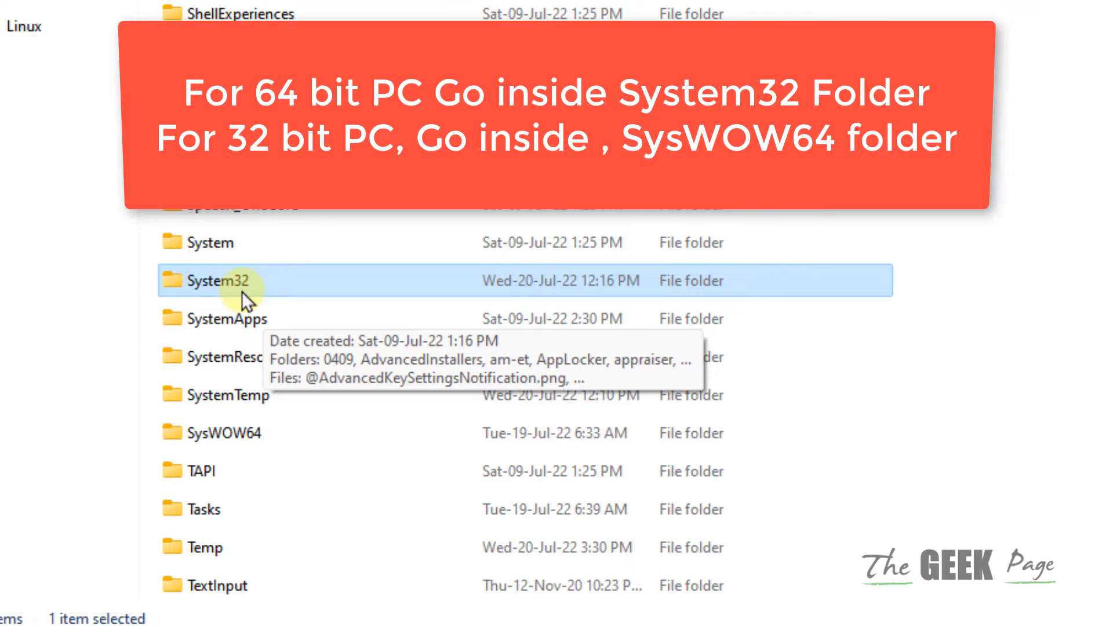
mouse_move(244, 433)
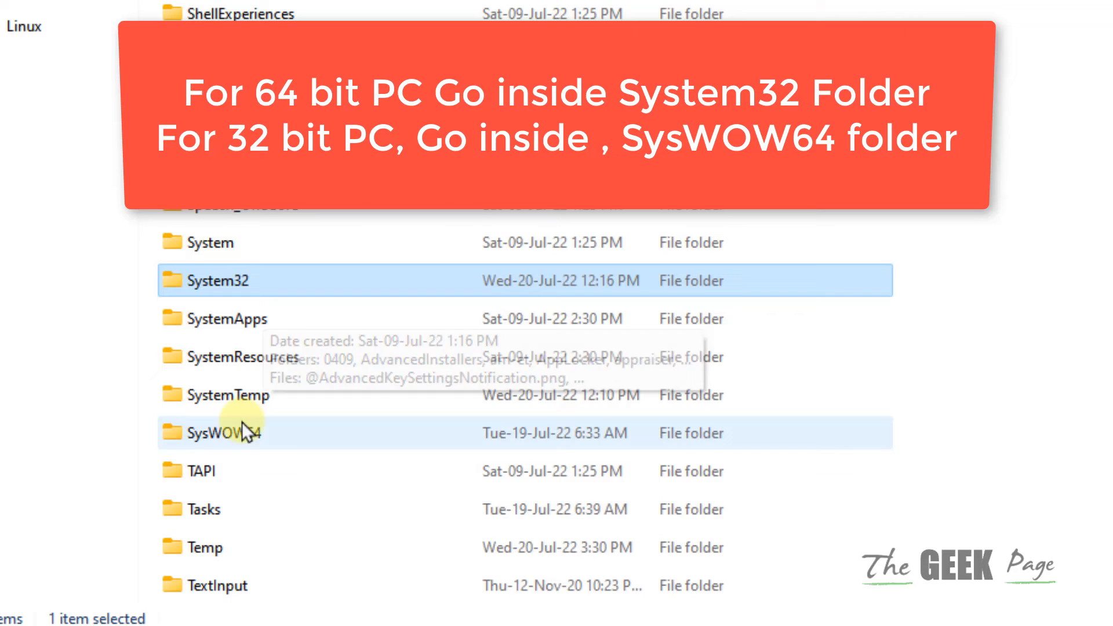
mouse_move(274, 451)
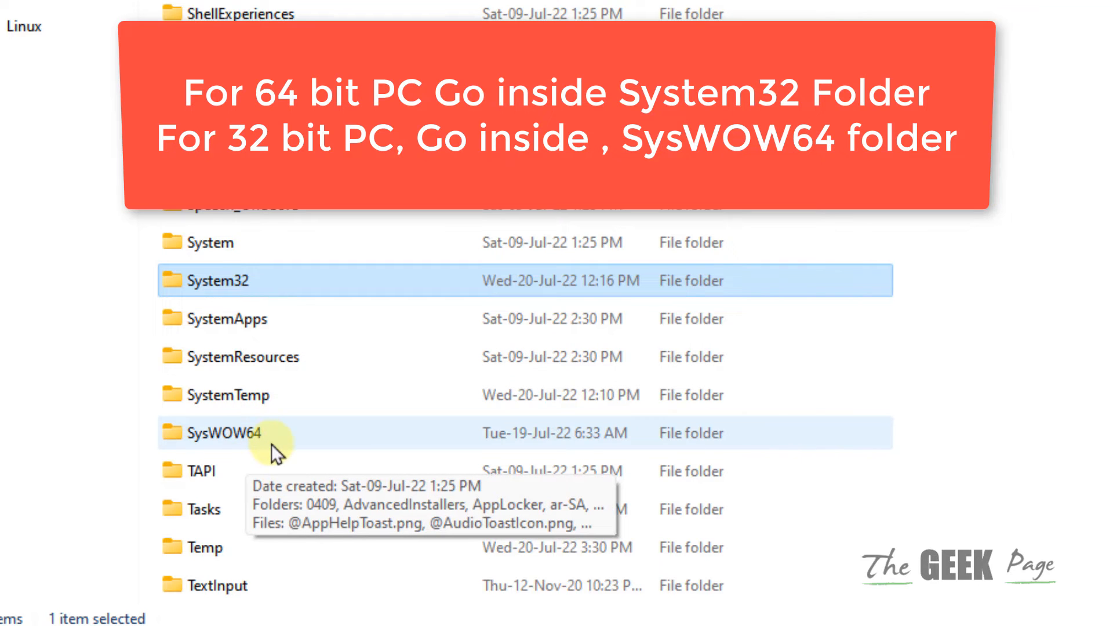
mouse_move(256, 298)
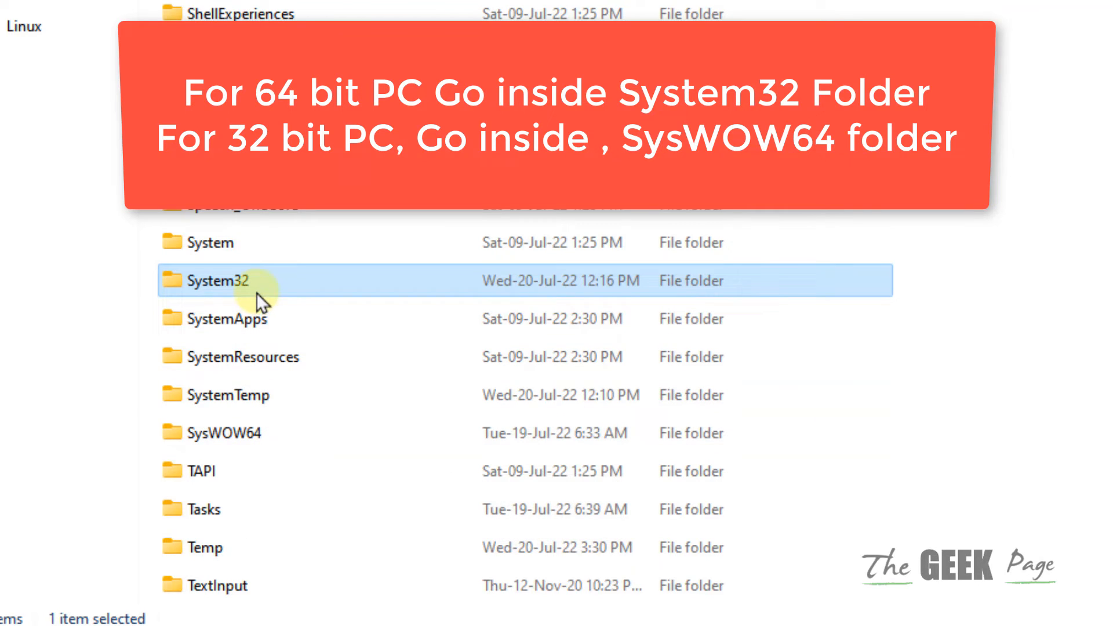
double_click(215, 280)
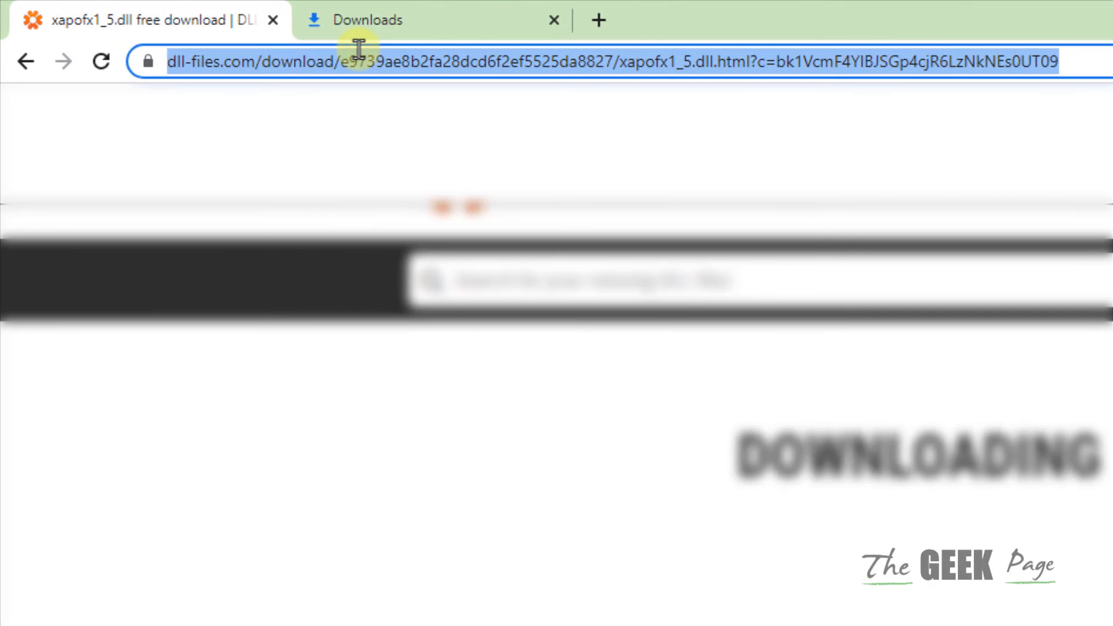
Search Chrome for 'visual c++ redistributable' and open Microsoft's latest supported downloads article
type("visual c++")
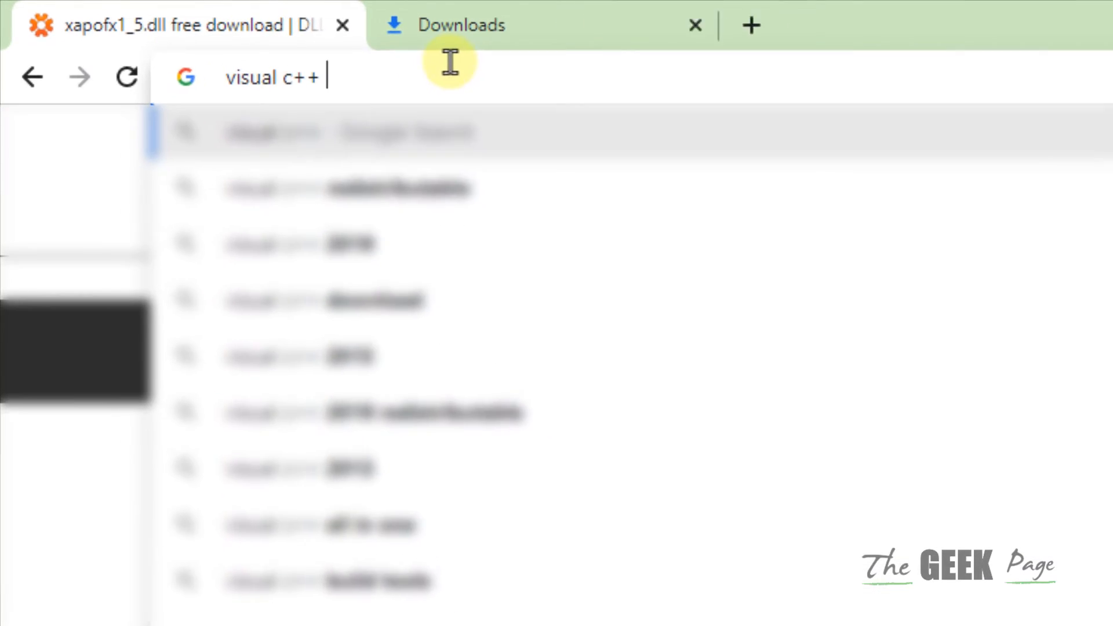
key("Return")
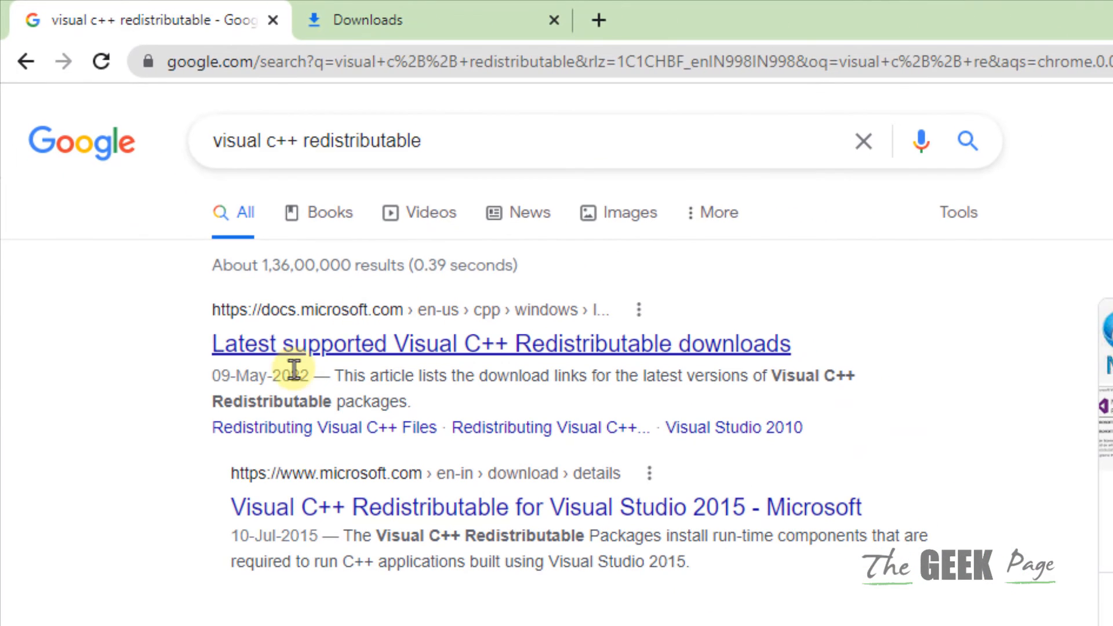
mouse_move(519, 351)
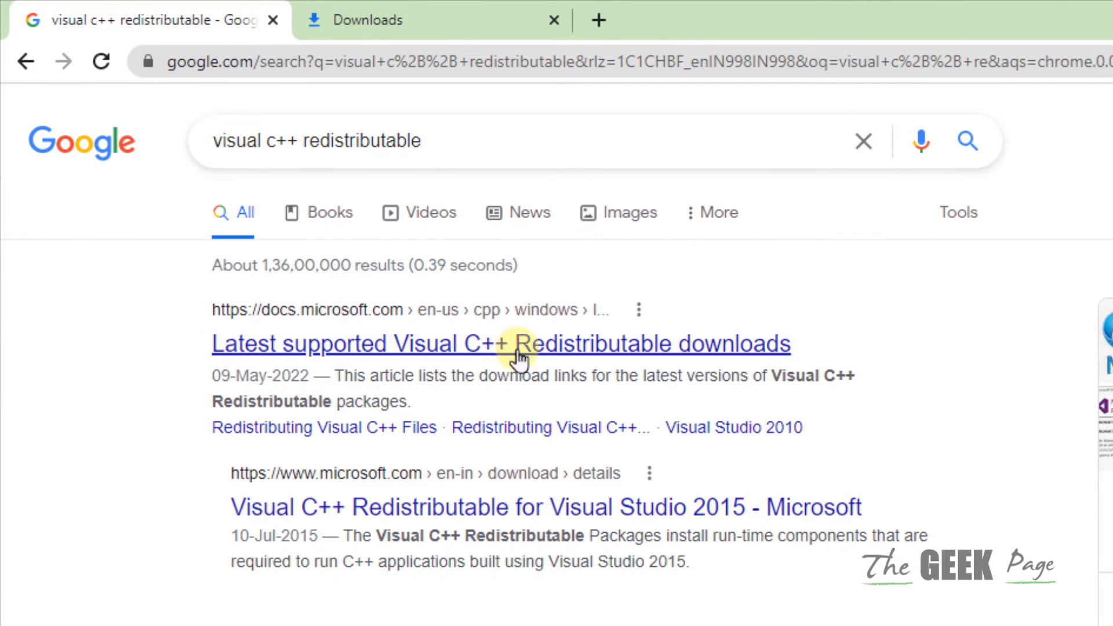
mouse_move(483, 370)
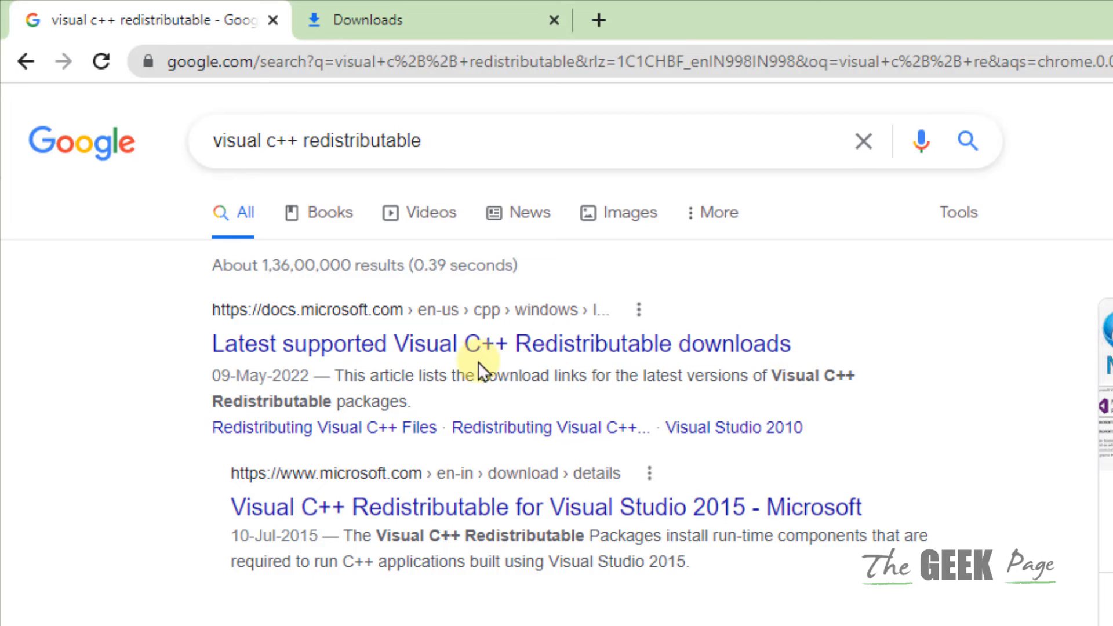
left_click(501, 344)
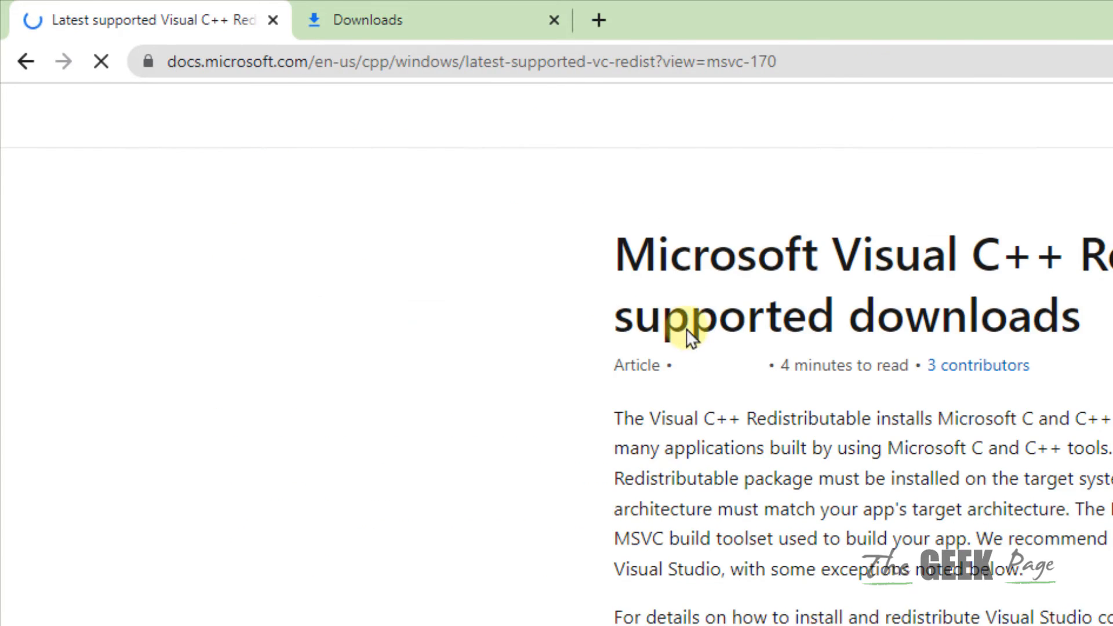
Scroll the article down to the ARM64, X86 and X64 vc_redist download links table
scroll("down", 3)
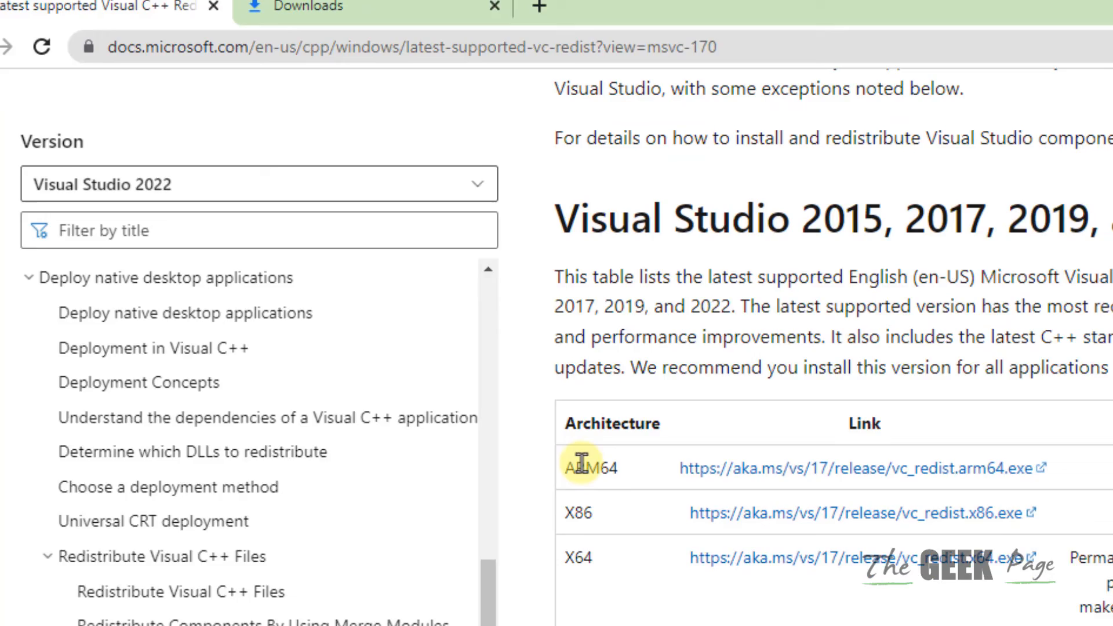
scroll("down", 3)
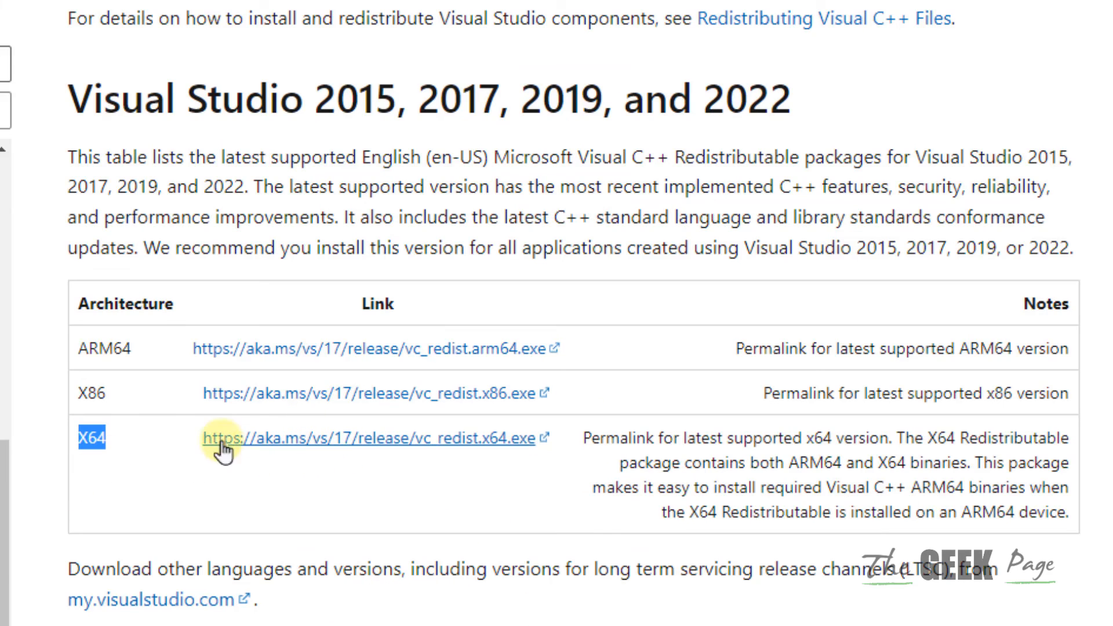
mouse_move(426, 476)
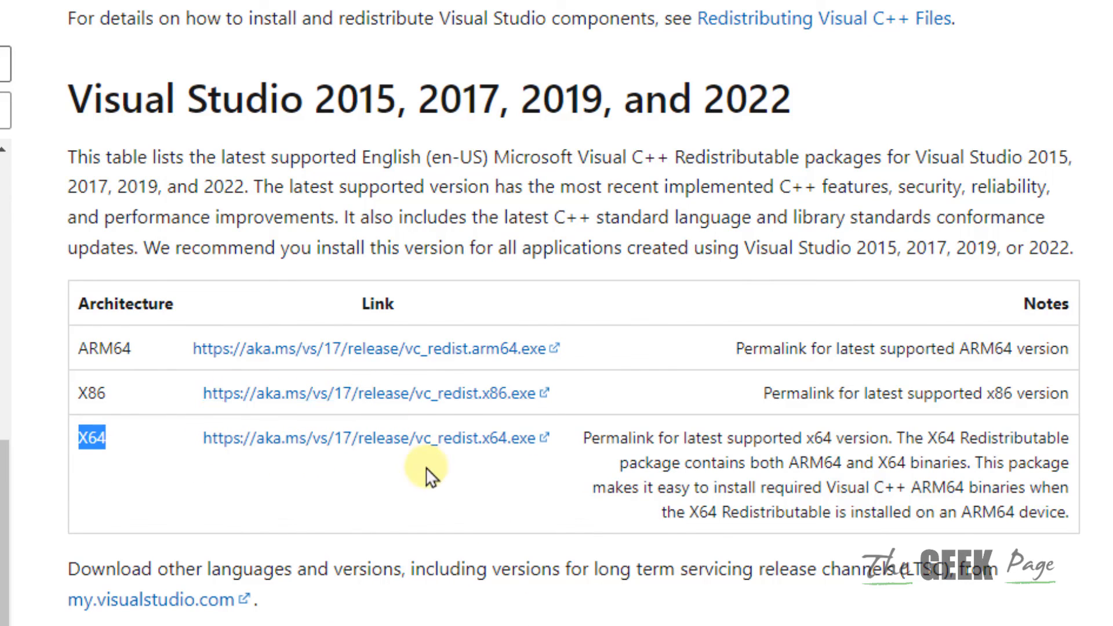
mouse_move(228, 554)
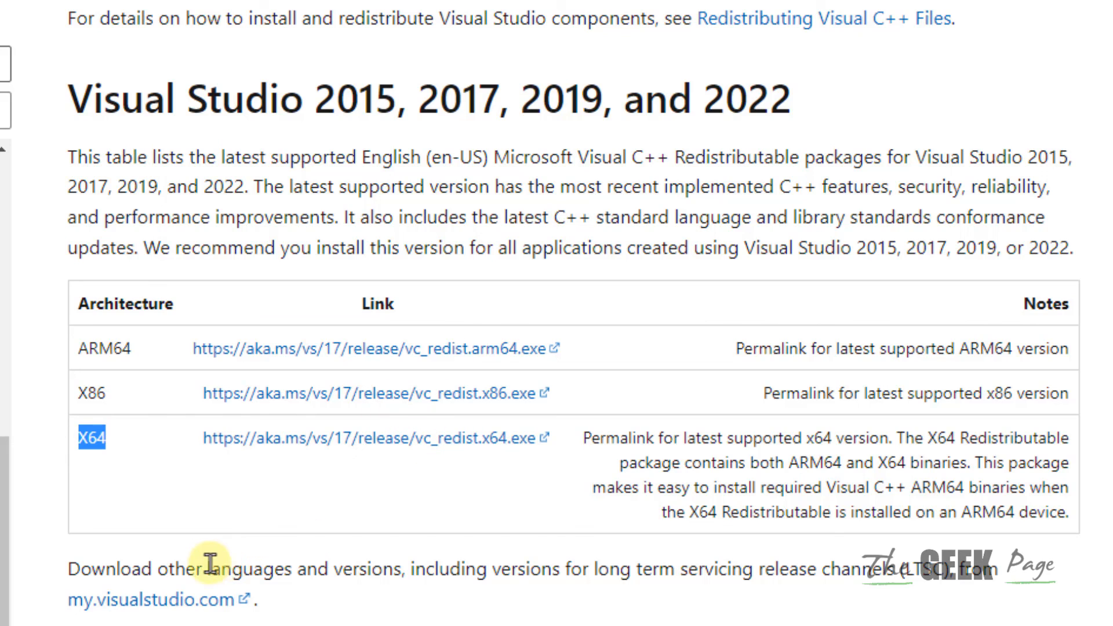
mouse_move(933, 438)
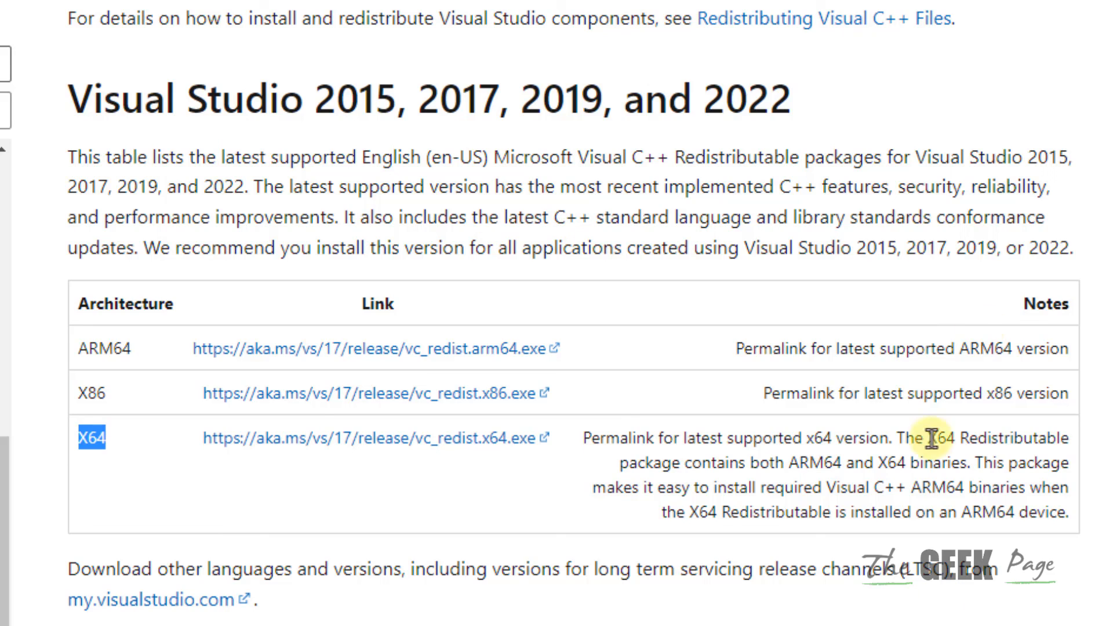
mouse_move(930, 437)
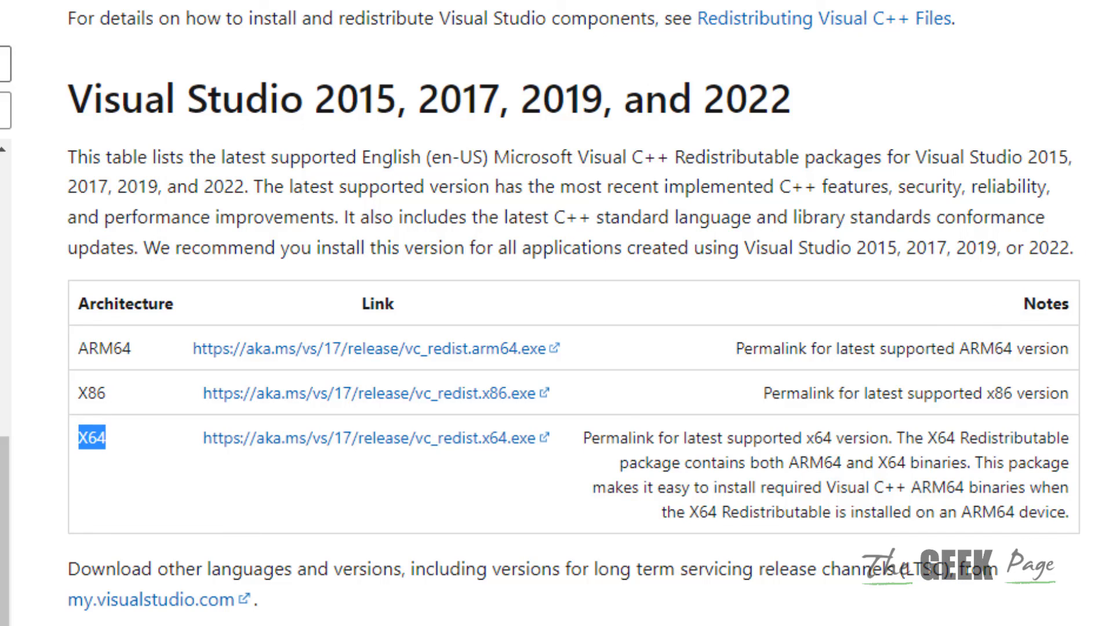